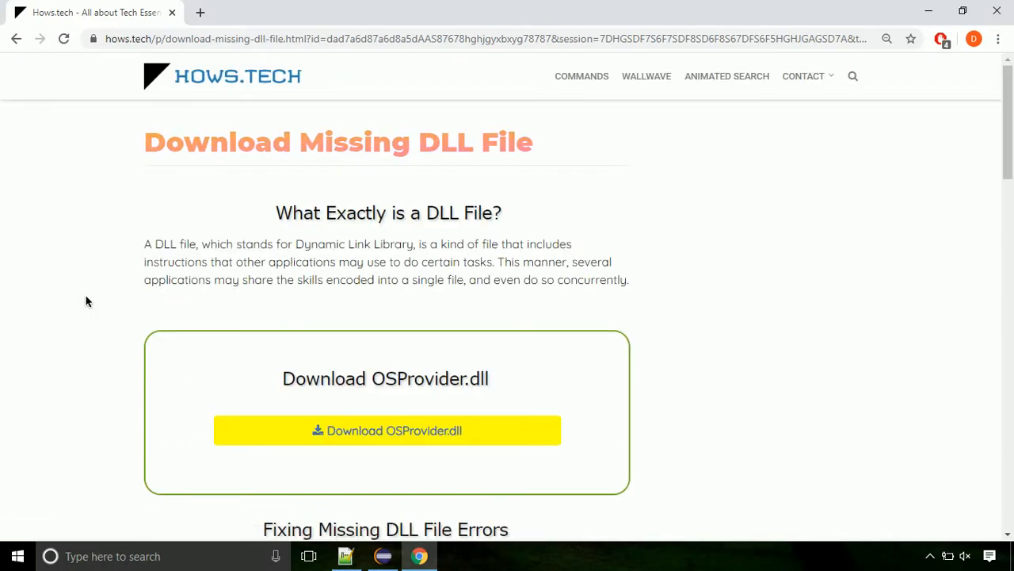
{"action": "mouse_move", "coordinate": [387, 431]}
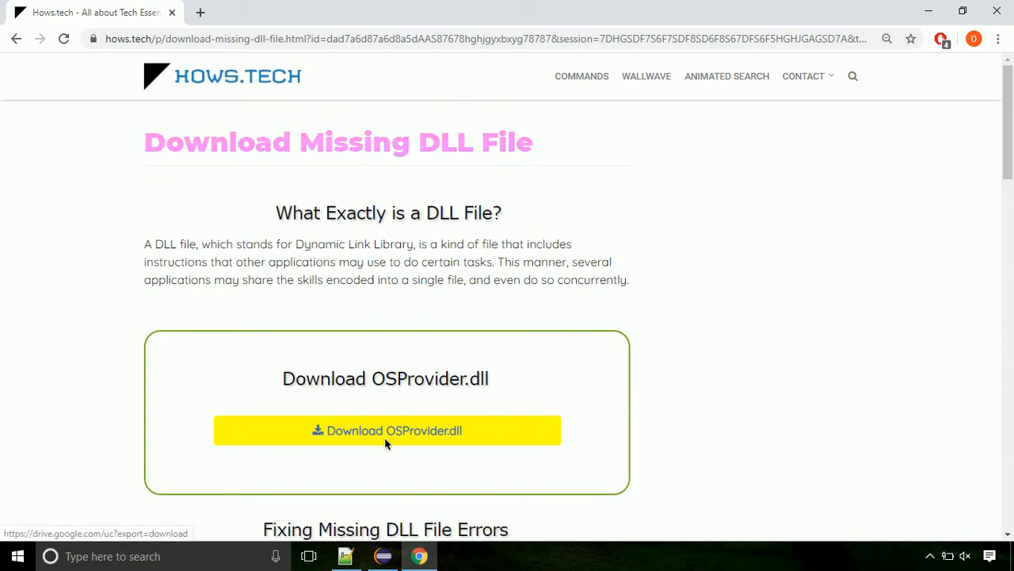
Download OSProvider.dll to Downloads and show it in its folder.
{"action": "left_click", "coordinate": [387, 432]}
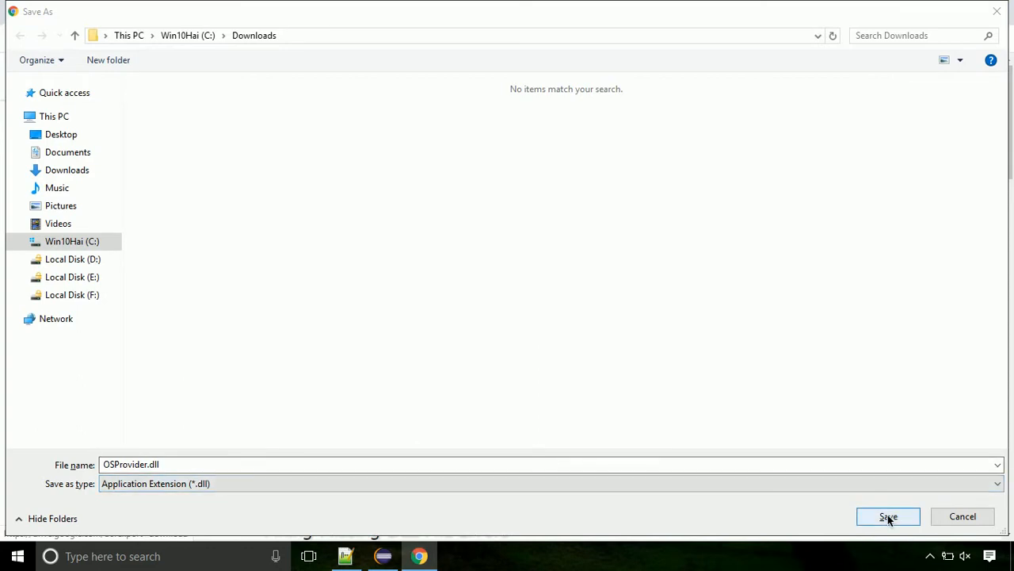
{"action": "left_click", "coordinate": [887, 517]}
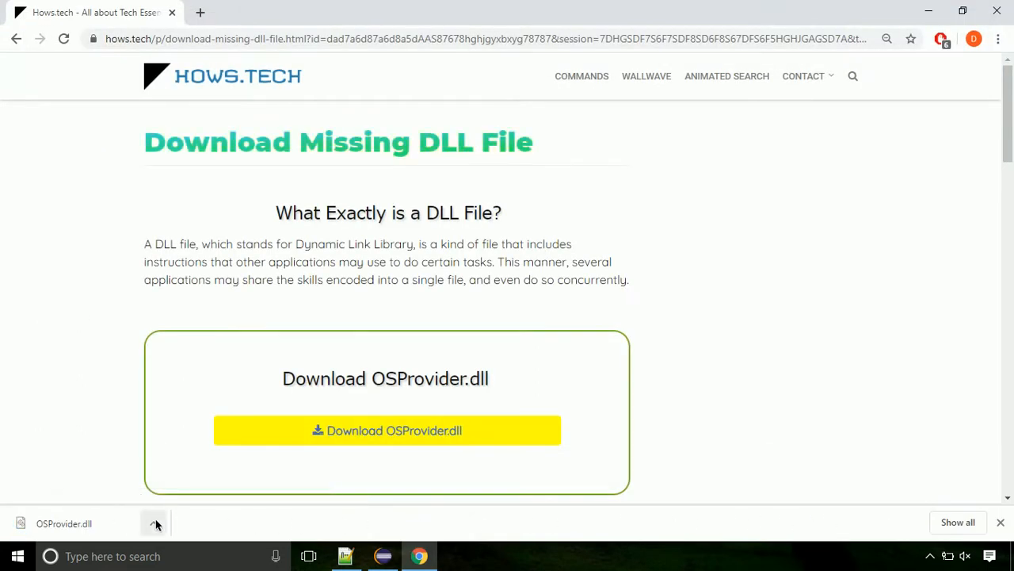
{"action": "left_click", "coordinate": [153, 523]}
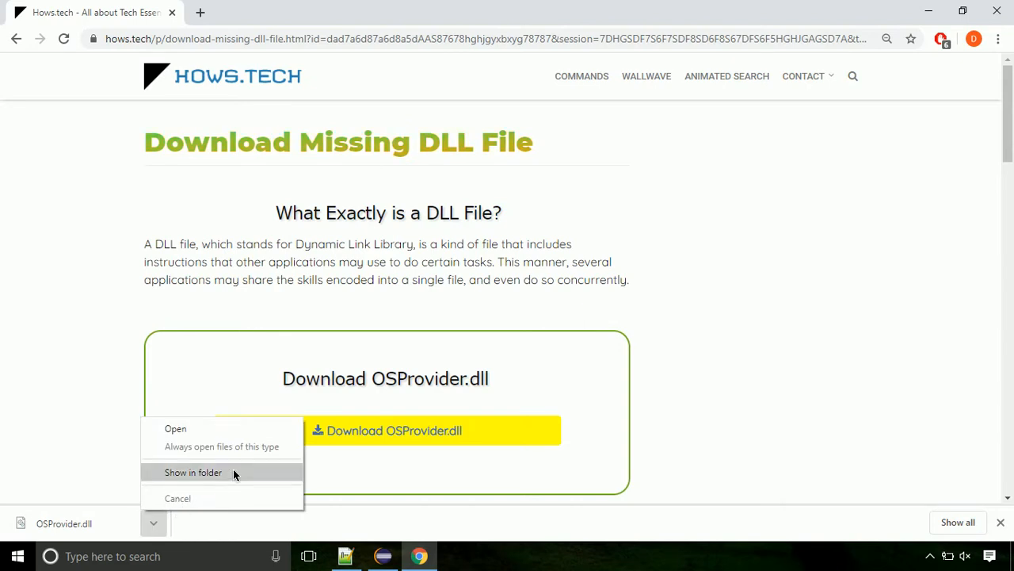
{"action": "left_click", "coordinate": [193, 473]}
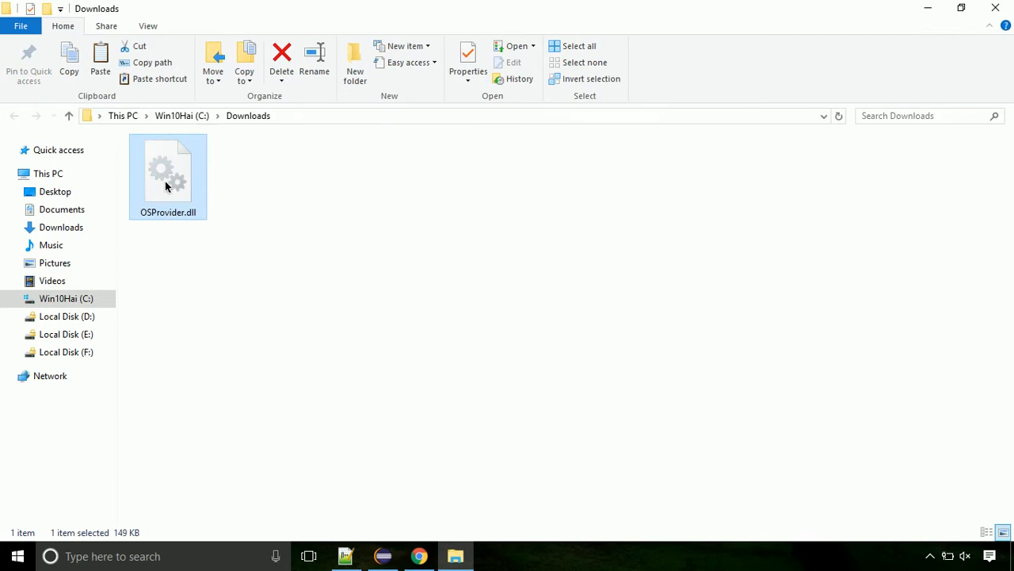
Copy OSProvider.dll from the Downloads folder.
{"action": "right_click", "coordinate": [168, 171]}
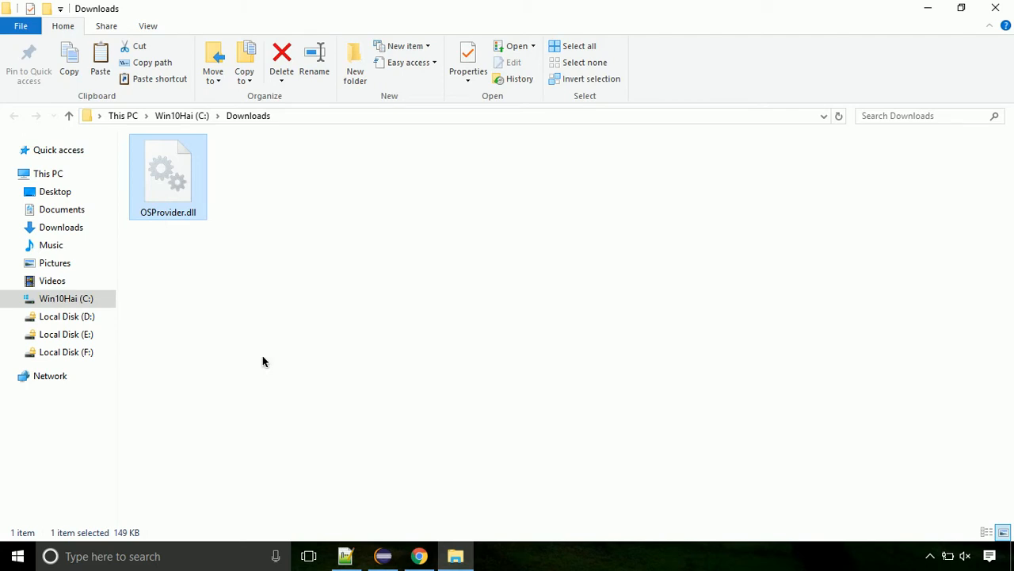
{"action": "left_click", "coordinate": [66, 298]}
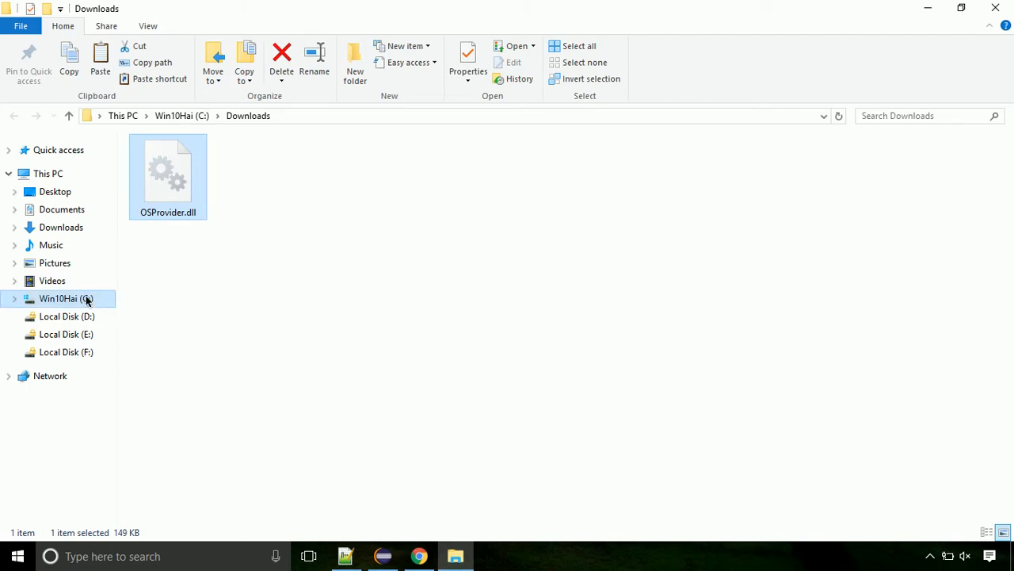
Navigate to C:\Windows\System32.
{"action": "left_click", "coordinate": [67, 298]}
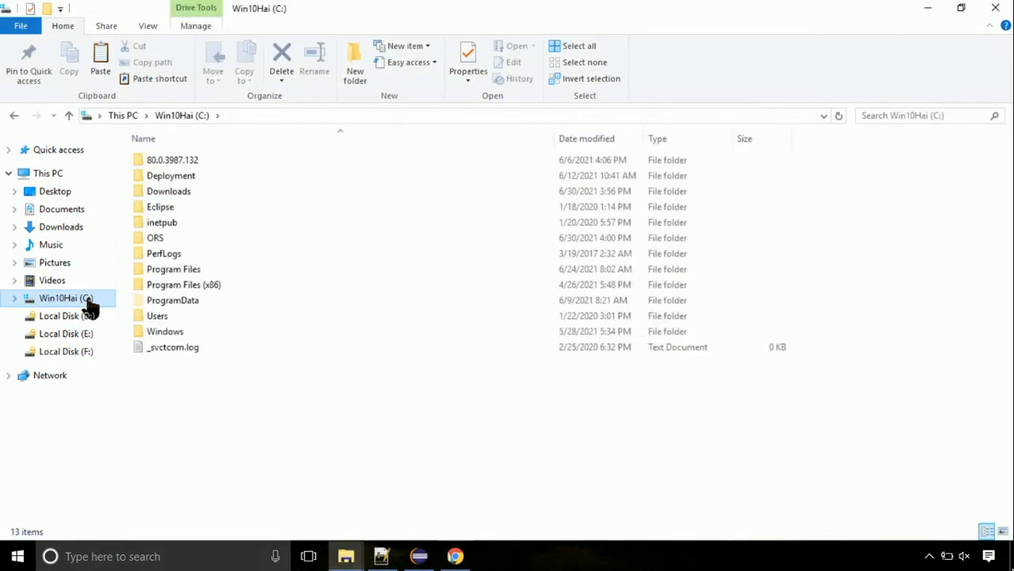
{"action": "mouse_move", "coordinate": [133, 320]}
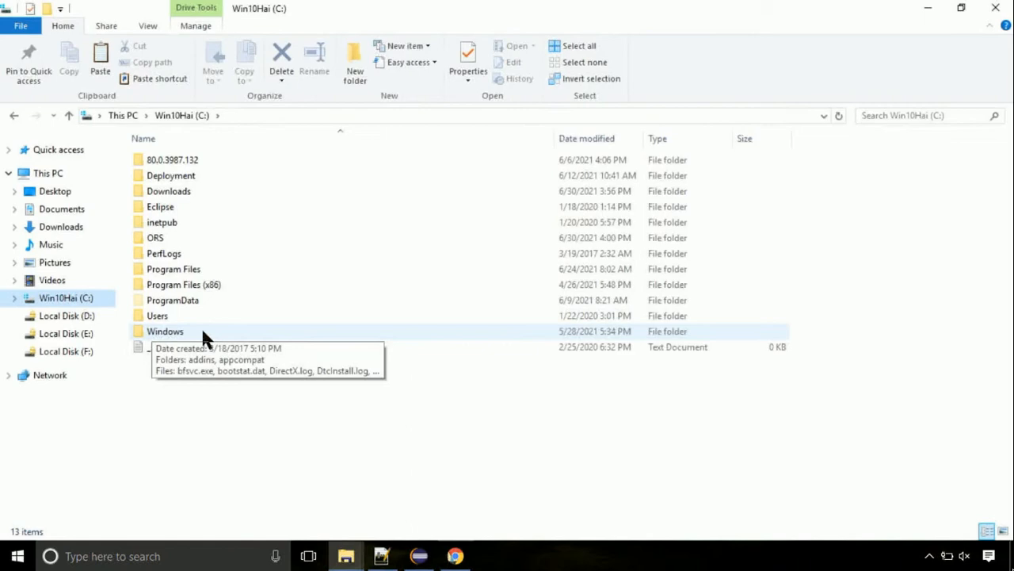
{"action": "double_click", "coordinate": [165, 331]}
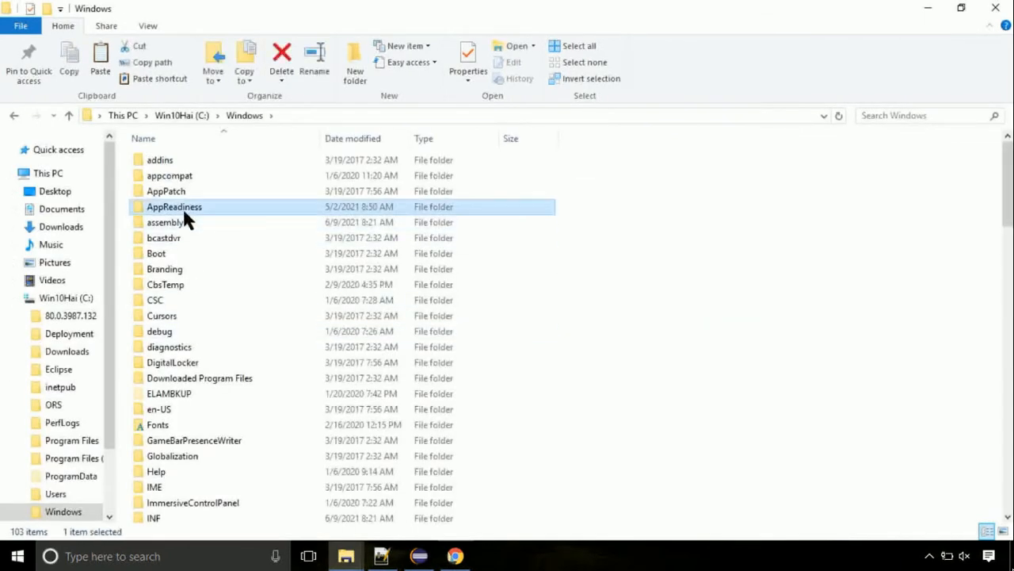
{"action": "scroll", "scroll_direction": "down", "scroll_amount": 3}
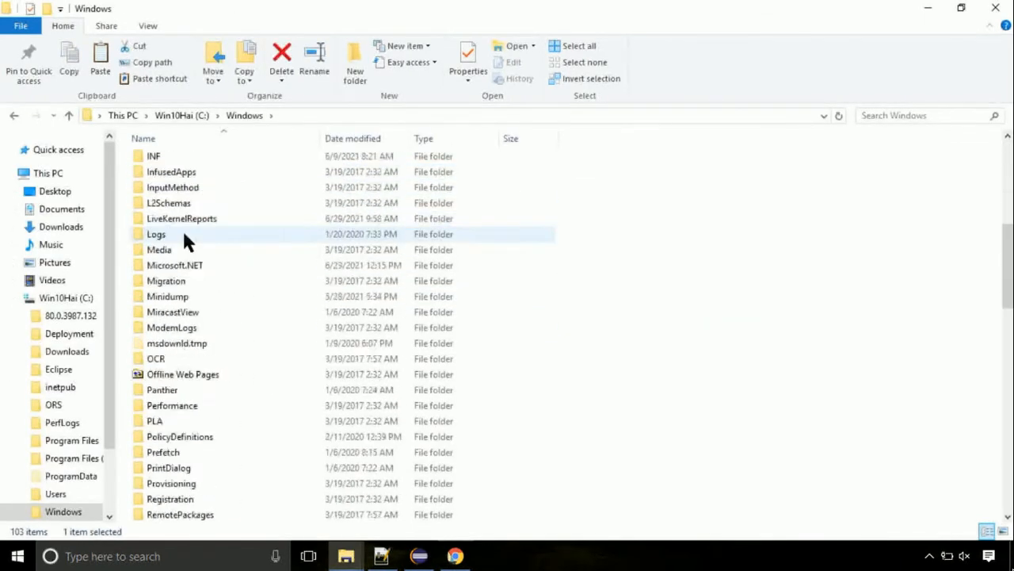
{"action": "scroll", "scroll_direction": "down", "scroll_amount": 3}
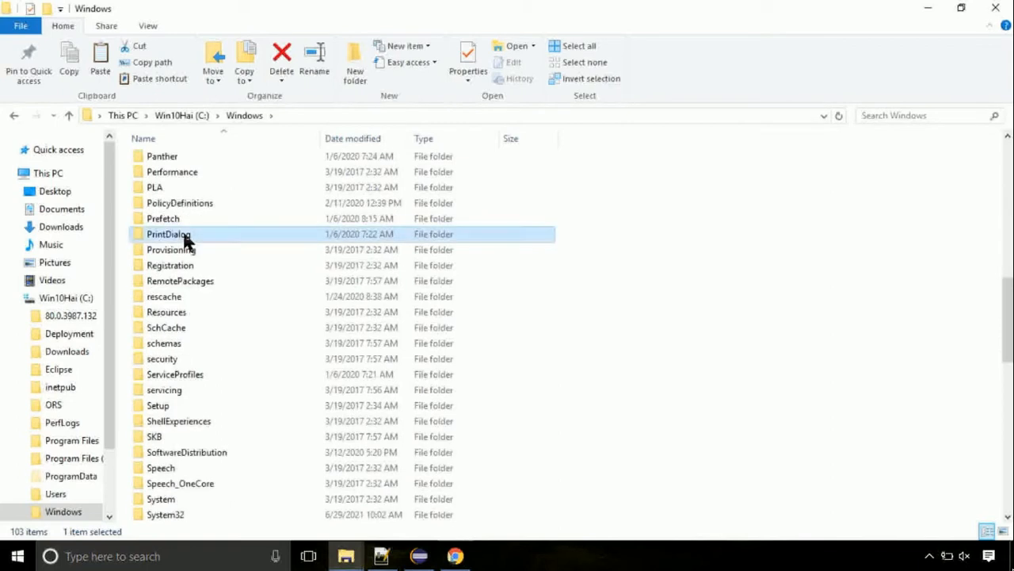
{"action": "scroll", "scroll_direction": "down", "scroll_amount": 3}
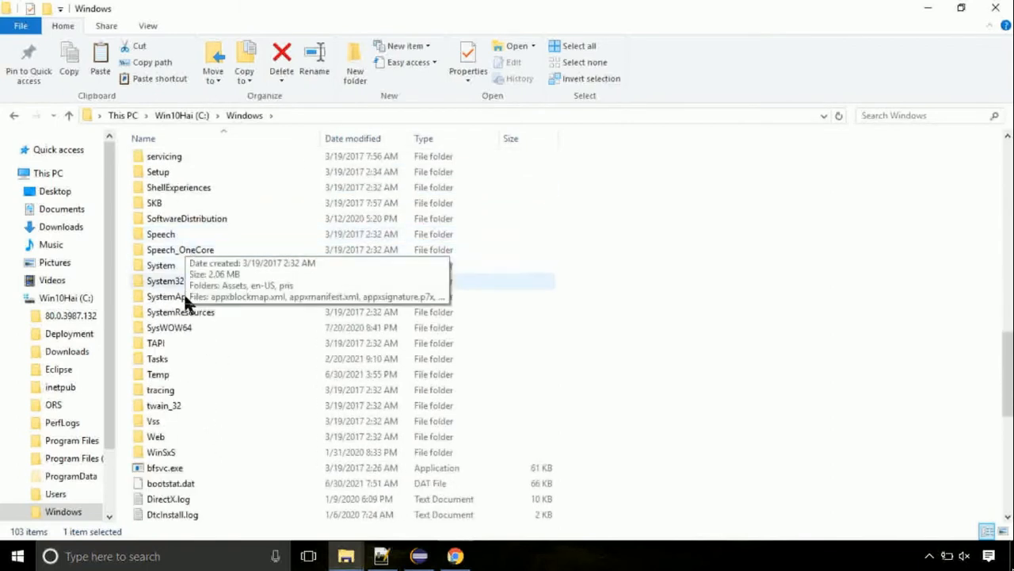
{"action": "double_click", "coordinate": [165, 281]}
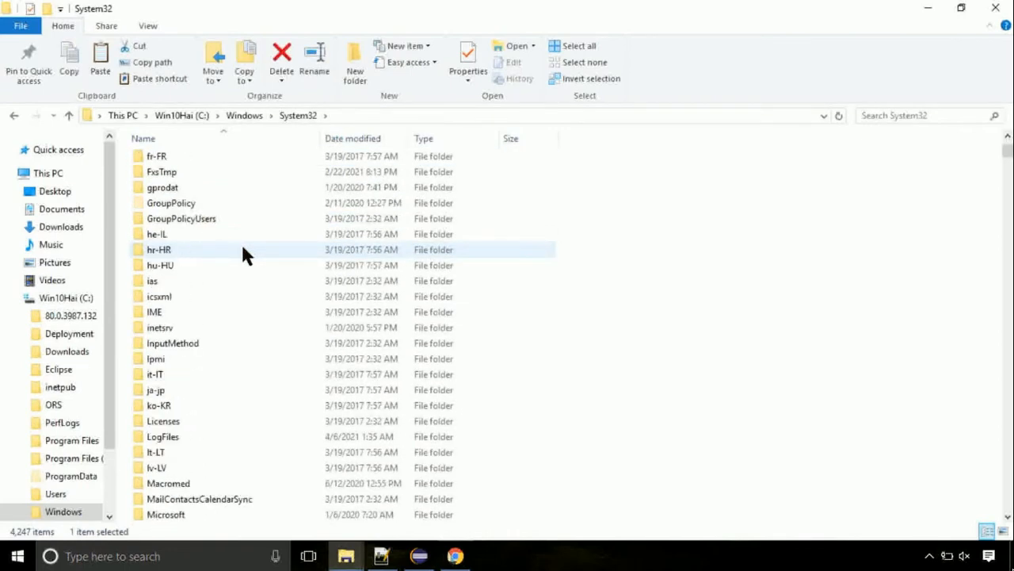
{"action": "scroll", "scroll_direction": "down", "scroll_amount": 3}
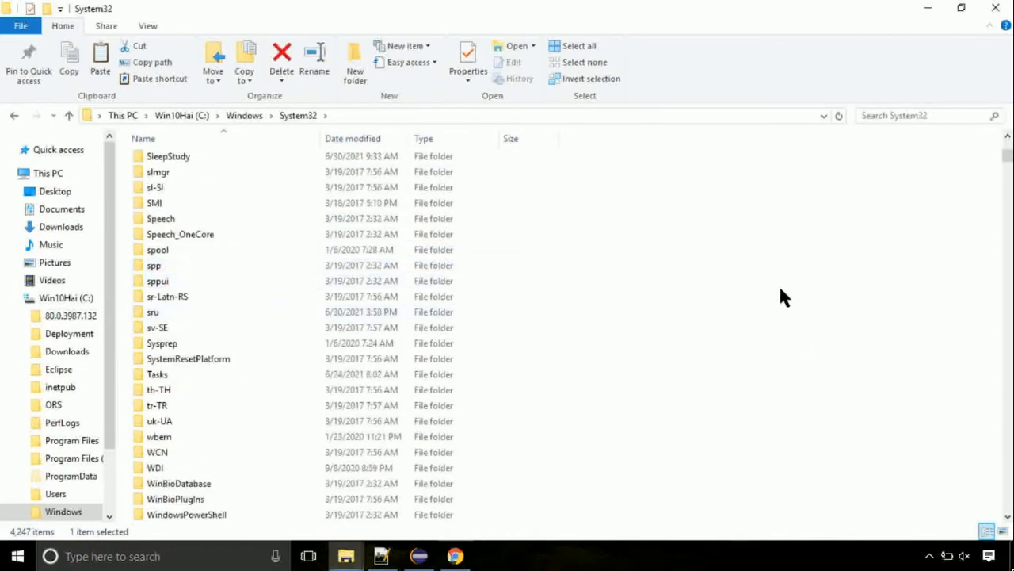
Paste OSProvider.dll into System32, granting administrator permission.
{"action": "right_click", "coordinate": [784, 298]}
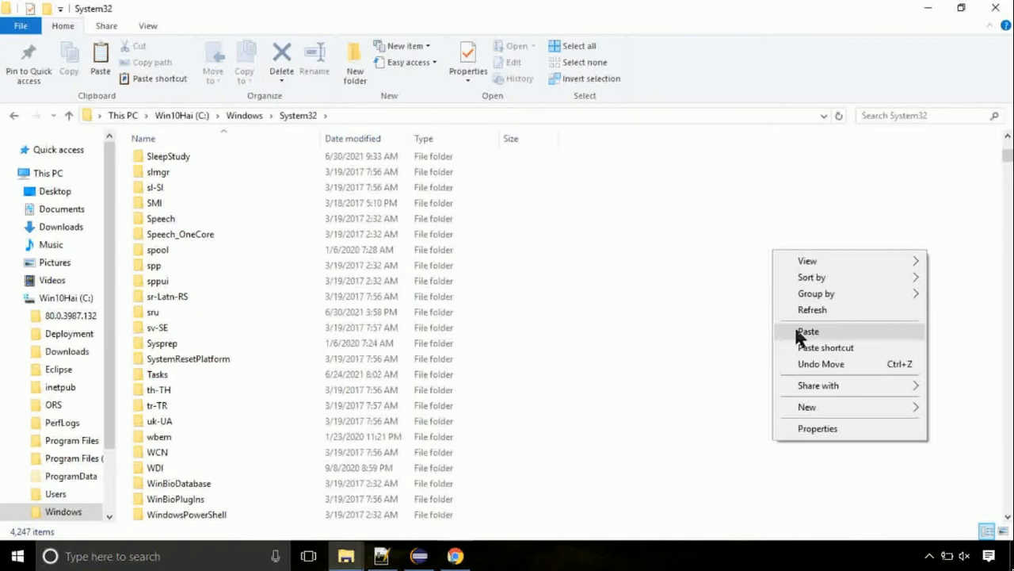
{"action": "left_click", "coordinate": [809, 331]}
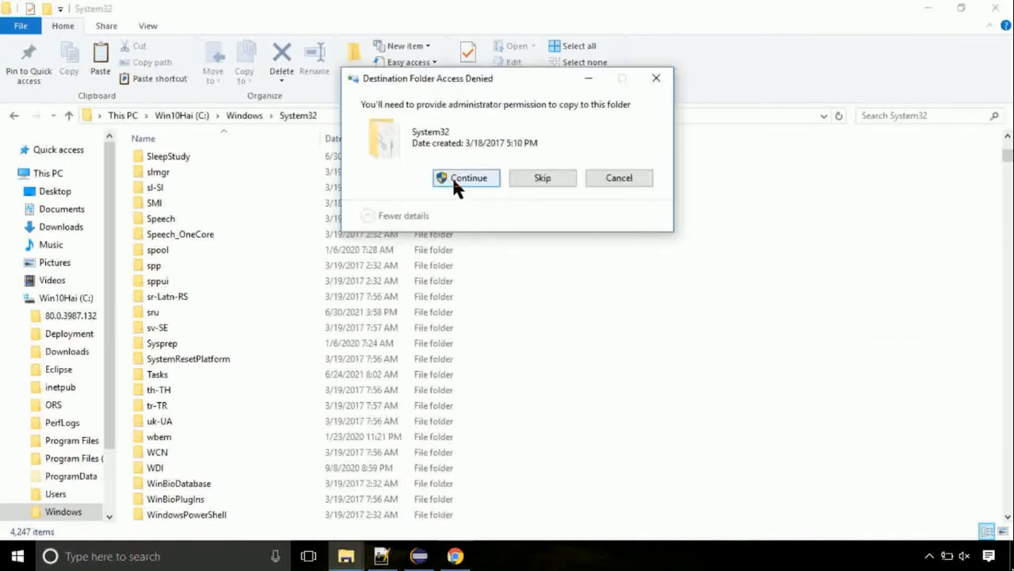
{"action": "left_click", "coordinate": [466, 177]}
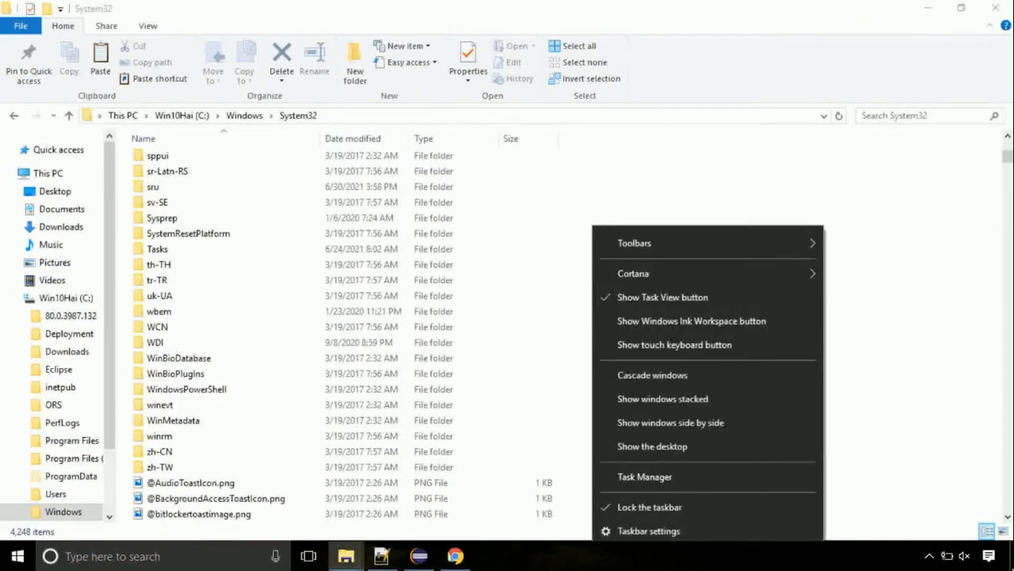
Launch Task Manager and start Run new task.
{"action": "left_click", "coordinate": [644, 476]}
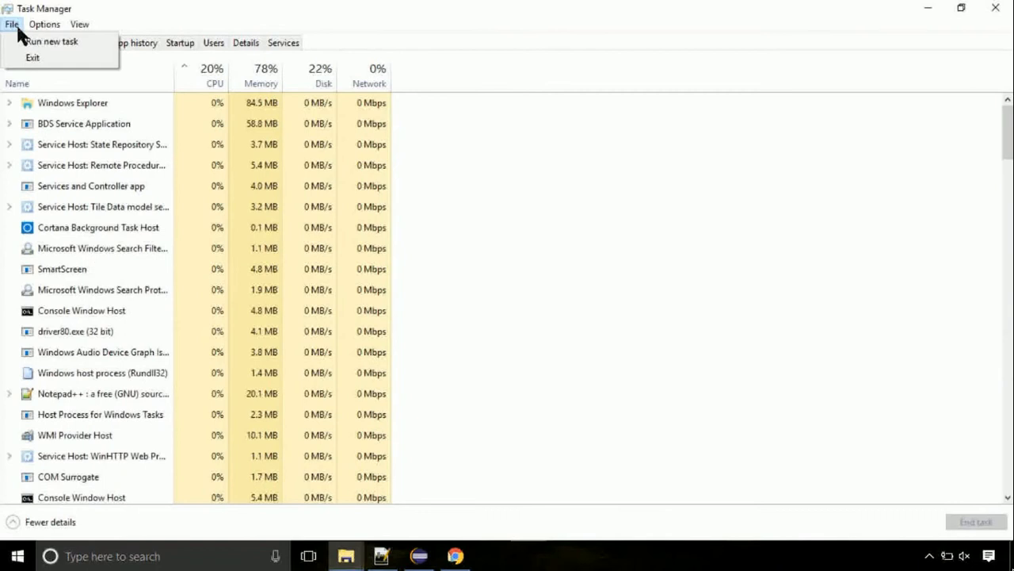
{"action": "left_click", "coordinate": [51, 41]}
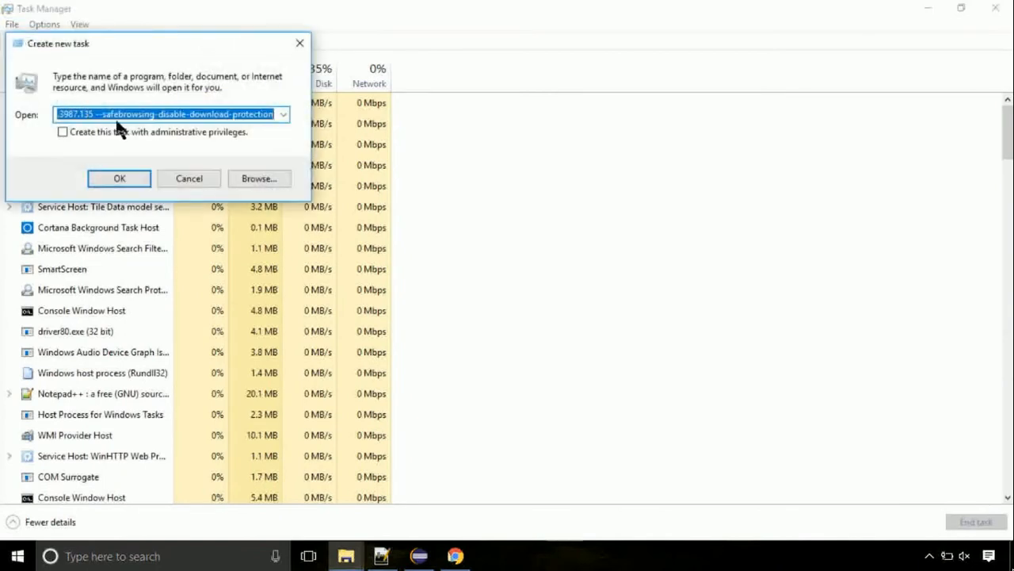
Browse to C:\Windows\System32\cmd.exe and run it with administrative privileges.
{"action": "left_click", "coordinate": [258, 178]}
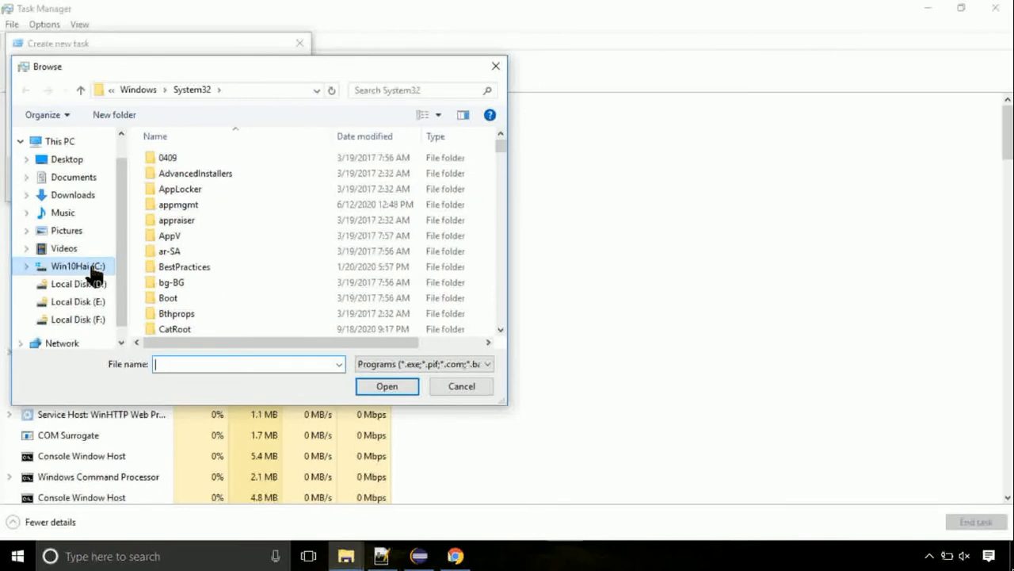
{"action": "left_click", "coordinate": [78, 267]}
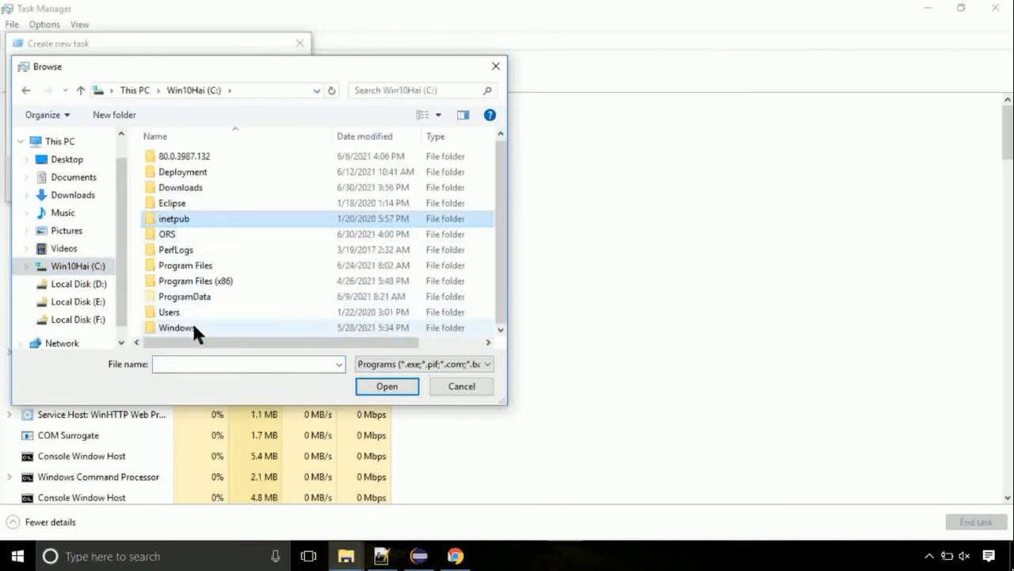
{"action": "double_click", "coordinate": [176, 326]}
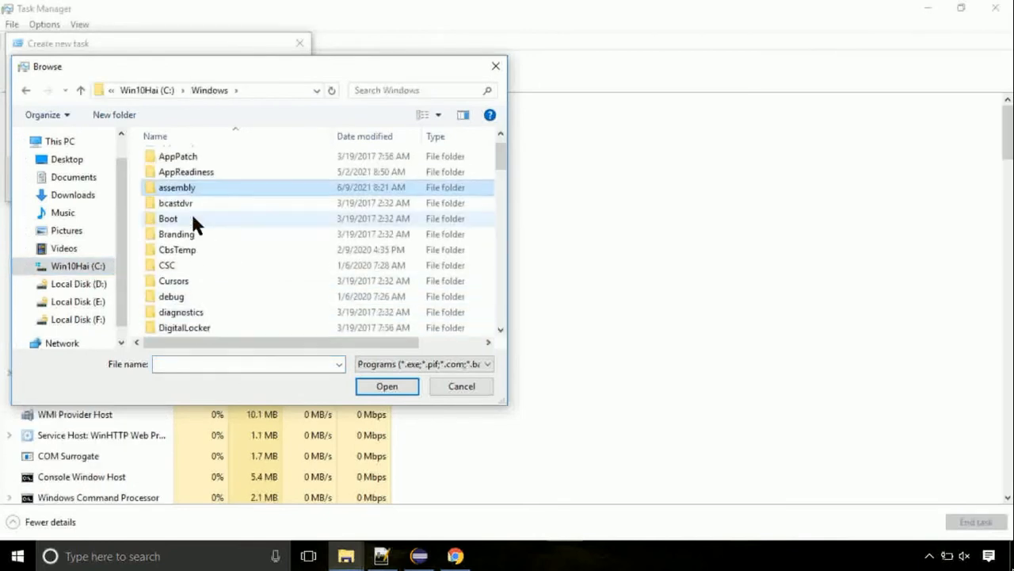
{"action": "scroll", "scroll_direction": "down", "scroll_amount": 3}
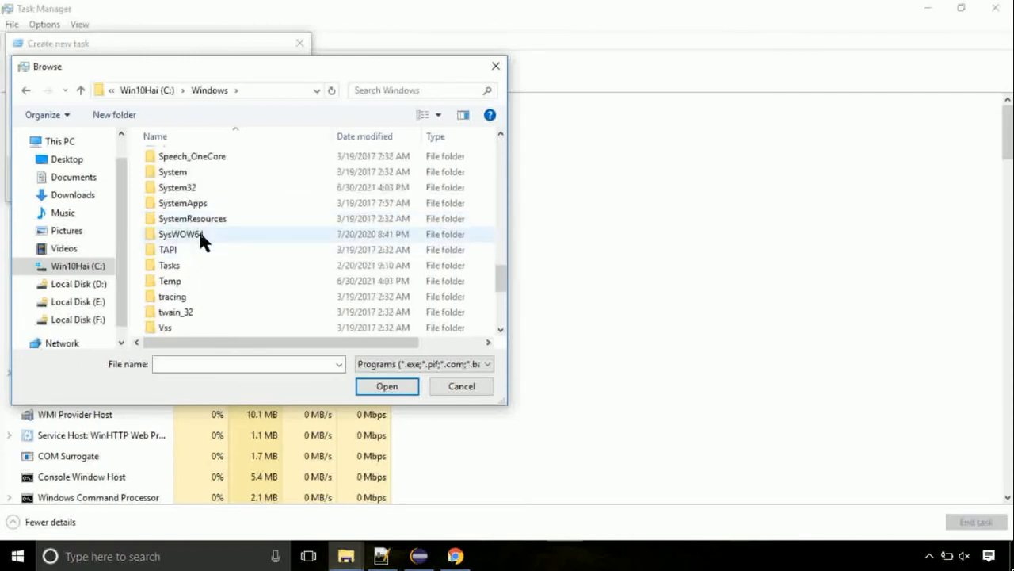
{"action": "double_click", "coordinate": [177, 187]}
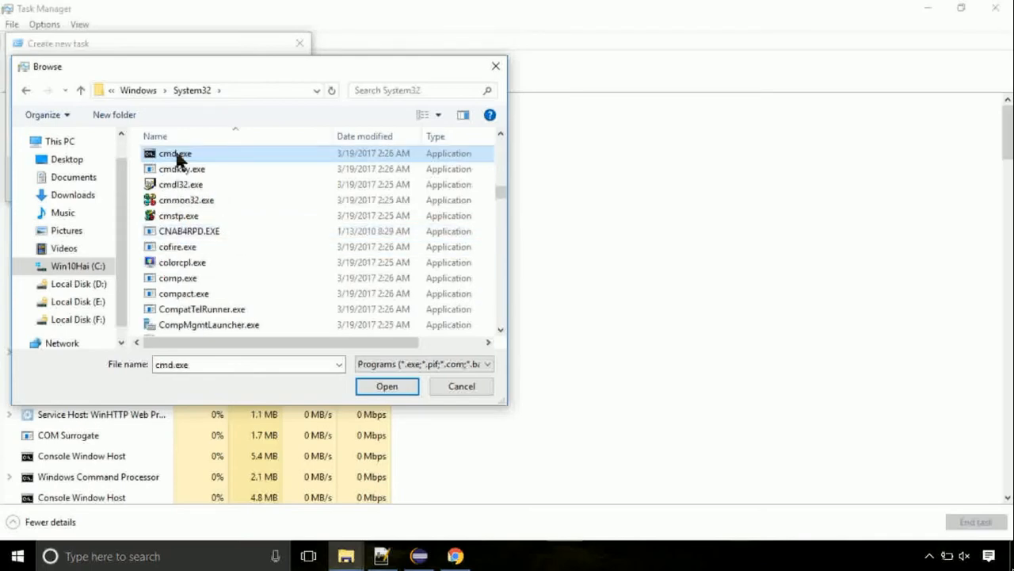
{"action": "left_click", "coordinate": [387, 387]}
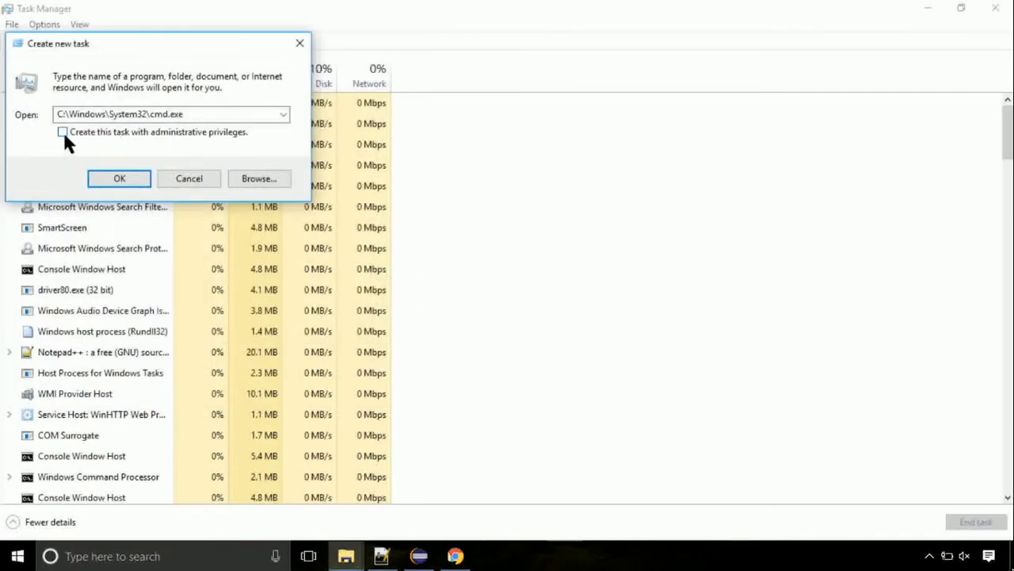
{"action": "left_click", "coordinate": [119, 178]}
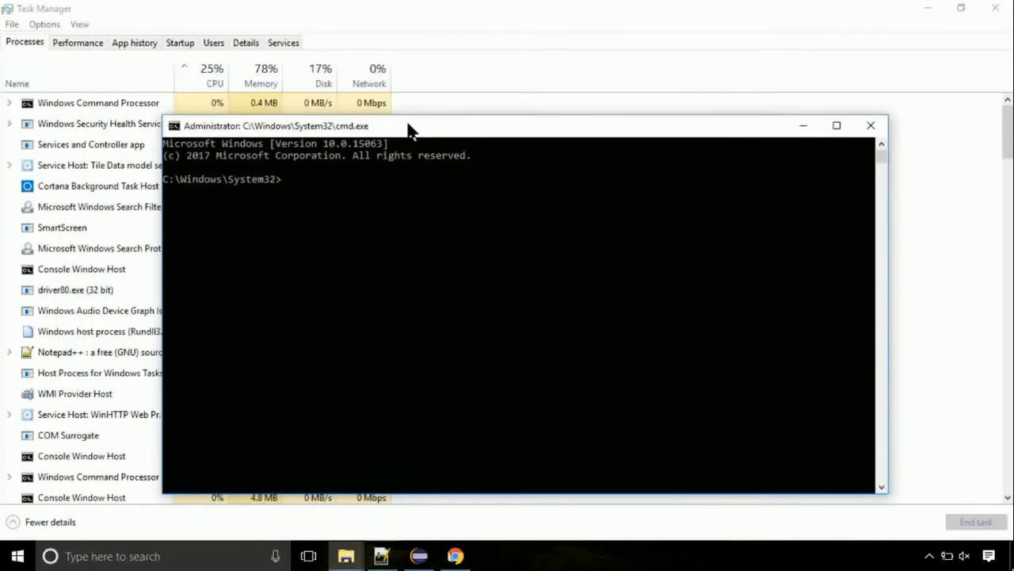
Run gpupdate, then enter chkdsk c: at the prompt.
{"action": "type", "text": "gpupdate"}
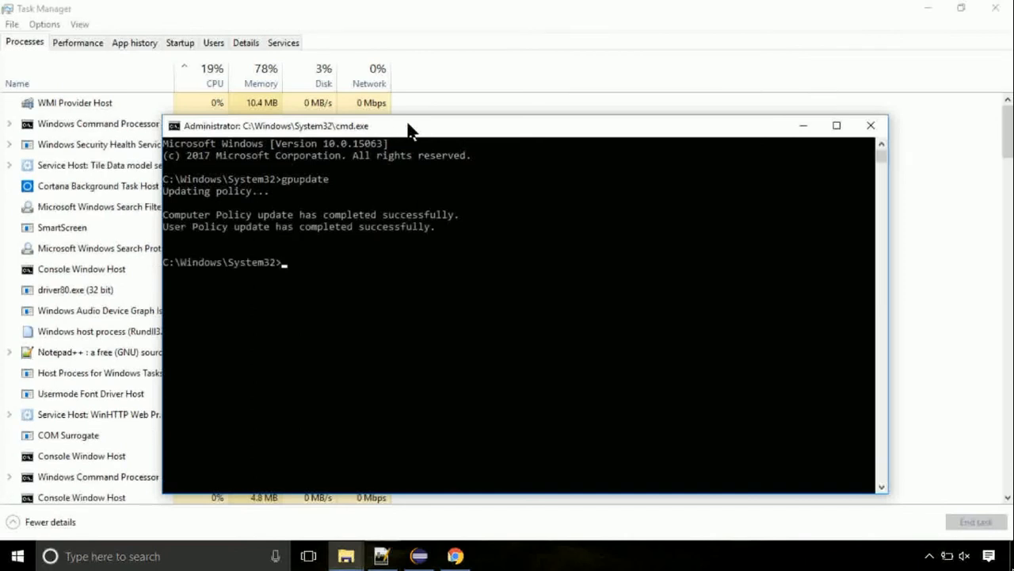
{"action": "type", "text": "chkdsk"}
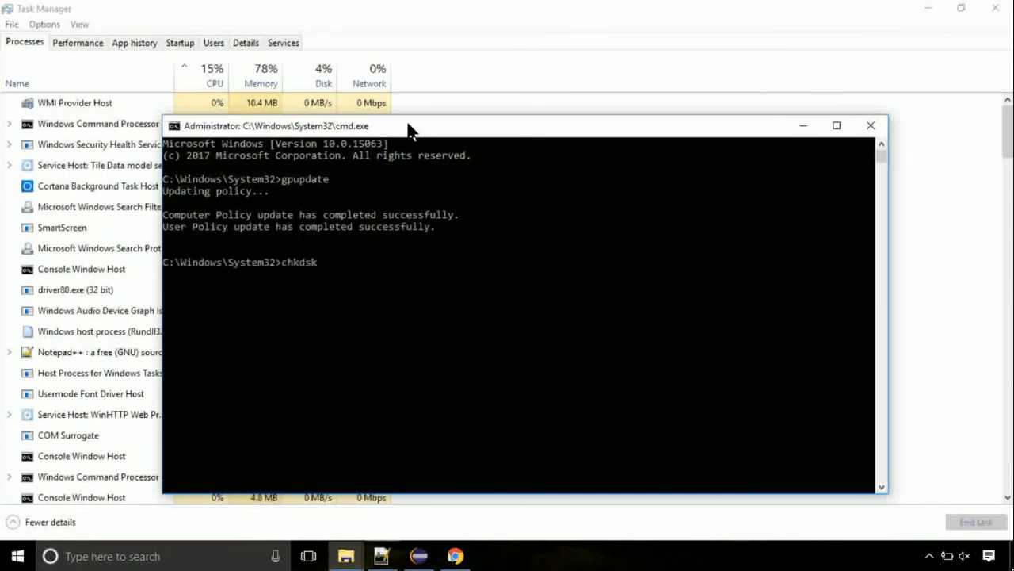
{"action": "type", "text": "c:"}
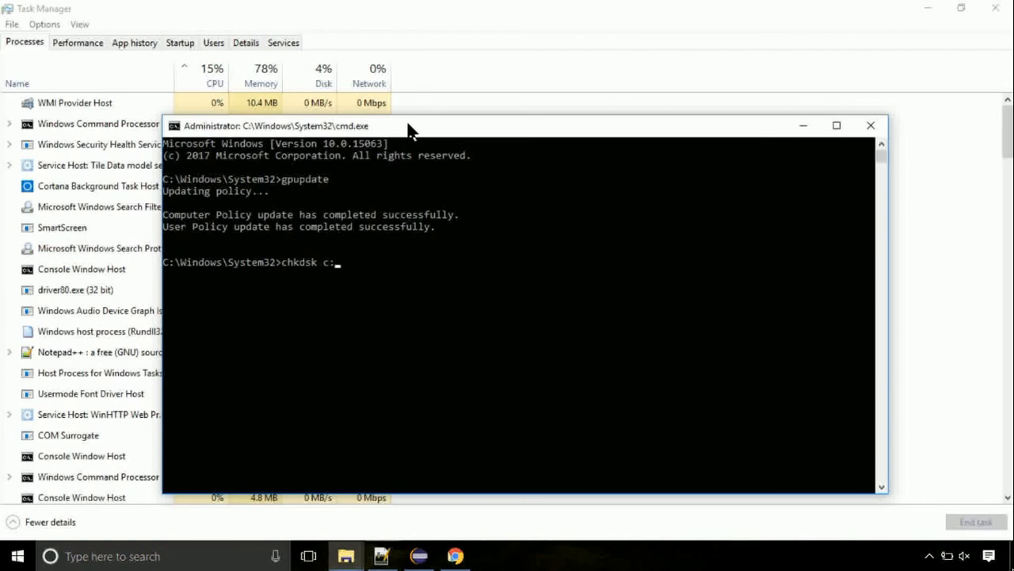